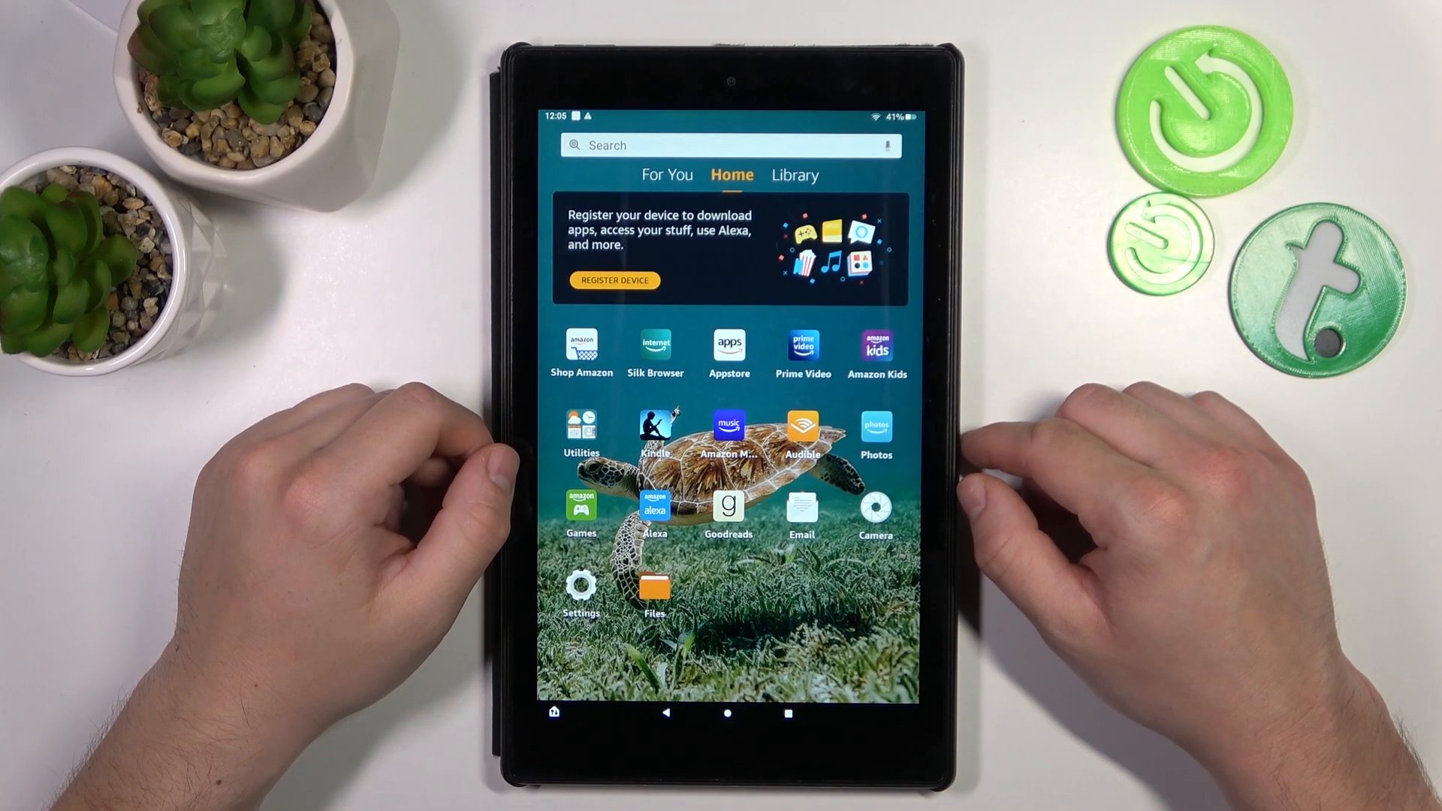
{"action": "mouse_move", "coordinate": [1029, 442]}
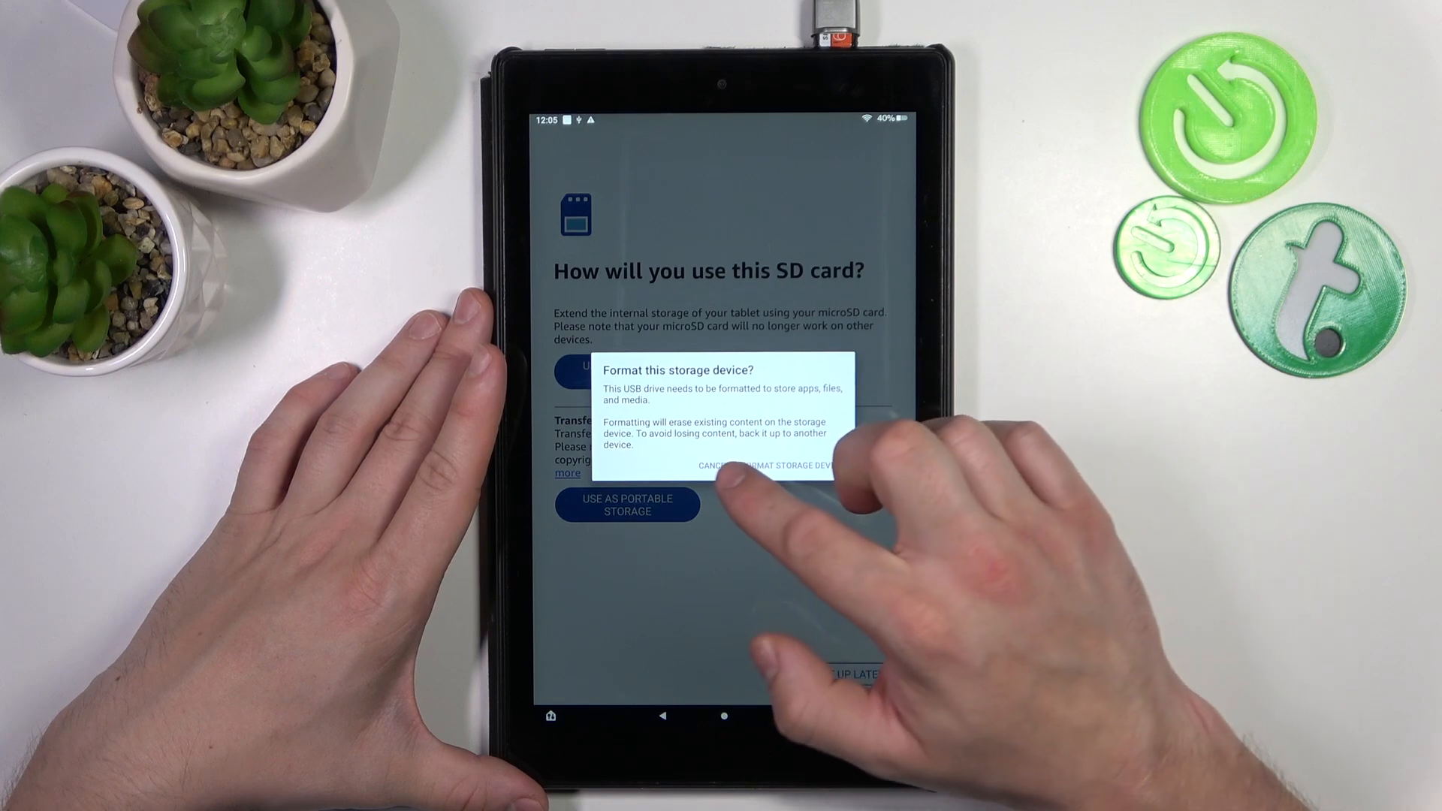
Cancel formatting the USB-C drive, then open Files' navigation drawer listing storage locations
{"action": "left_click", "coordinate": [710, 464]}
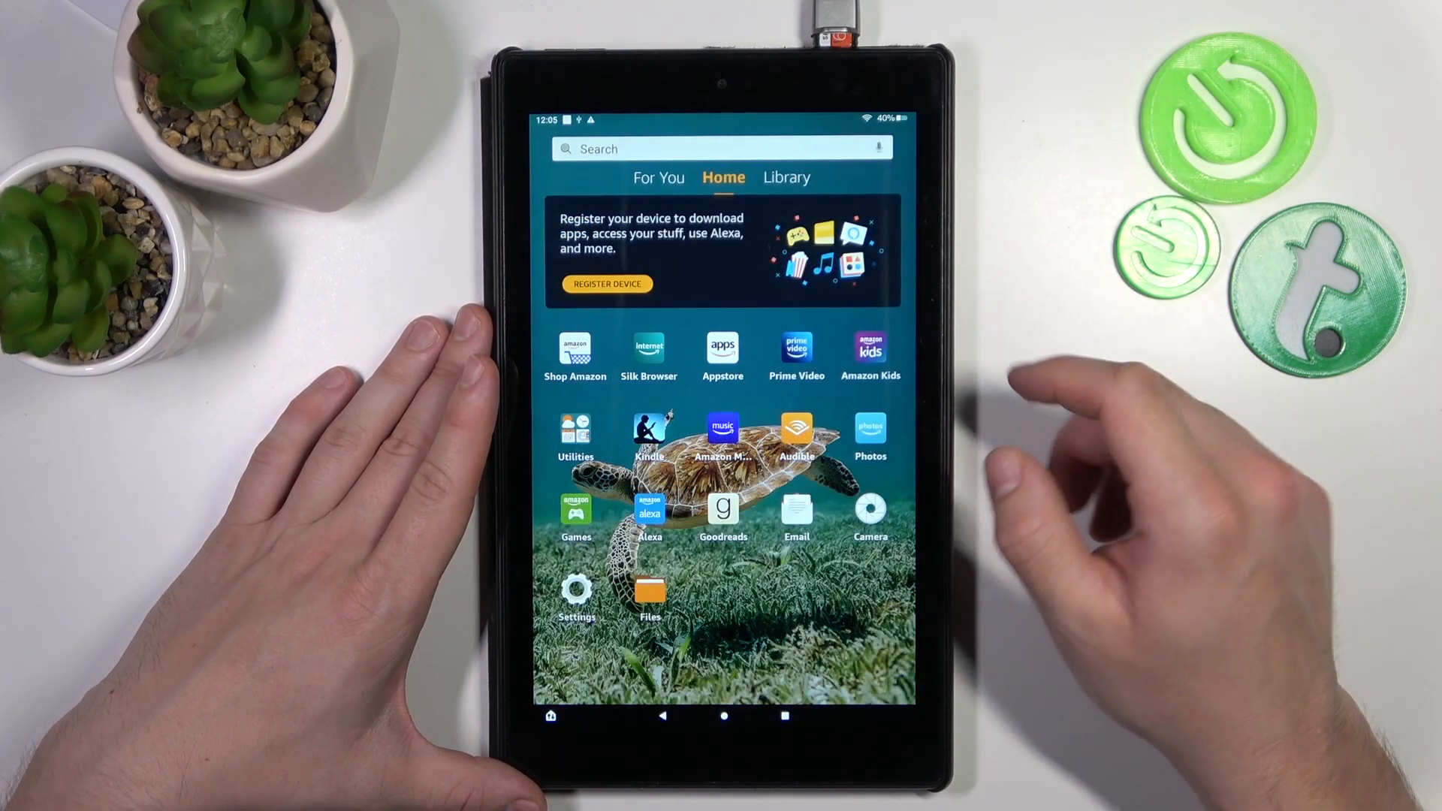
{"action": "left_click", "coordinate": [649, 593]}
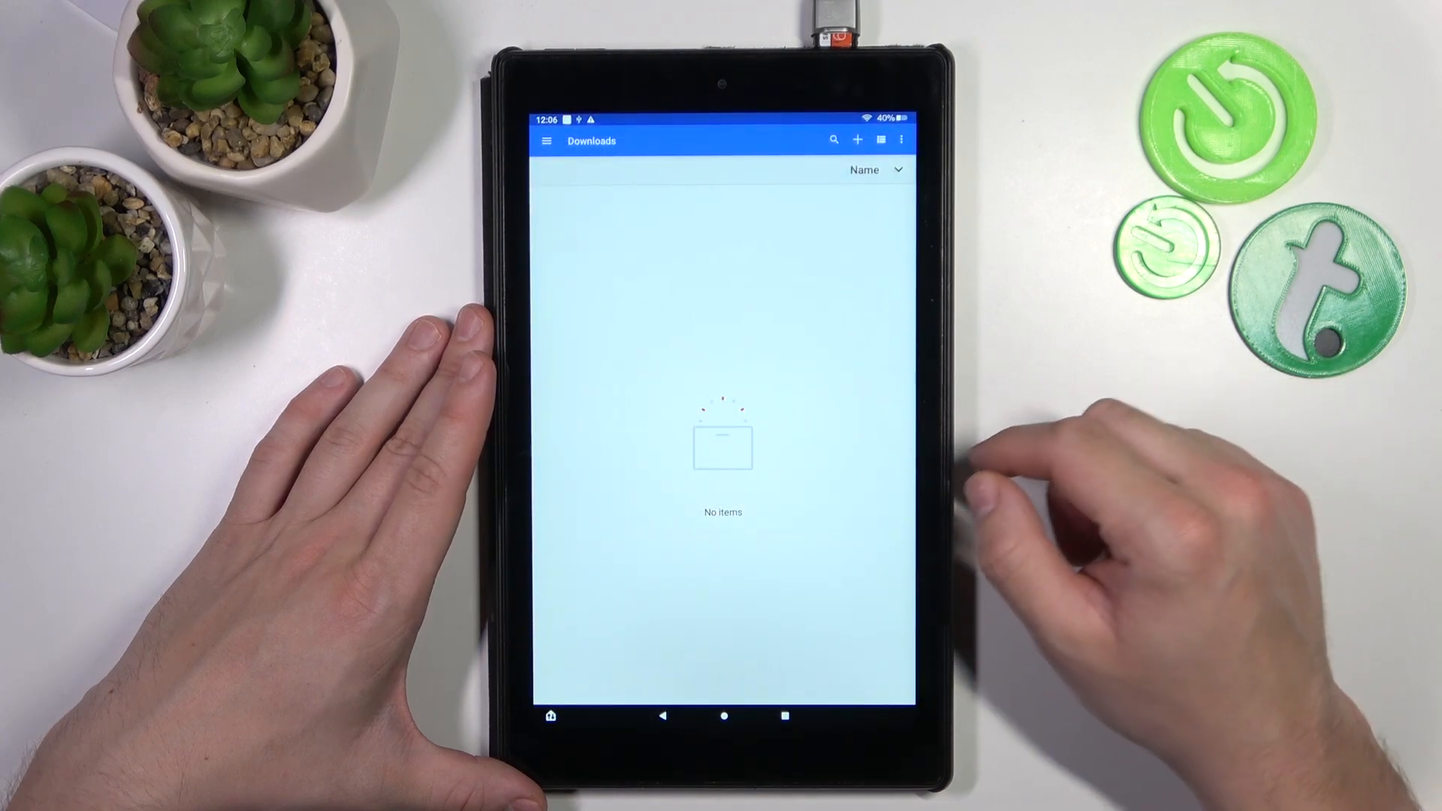
{"action": "left_click", "coordinate": [545, 141]}
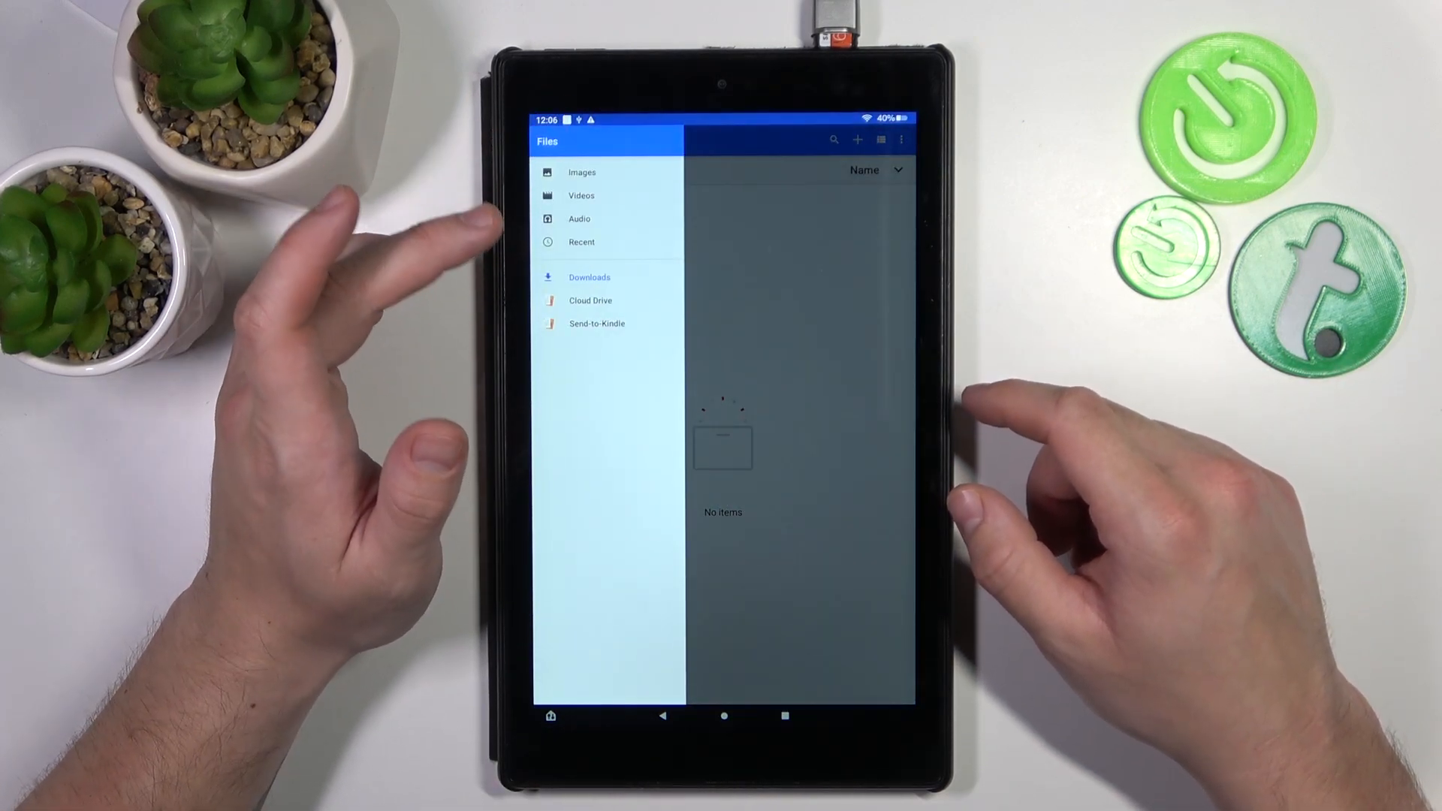